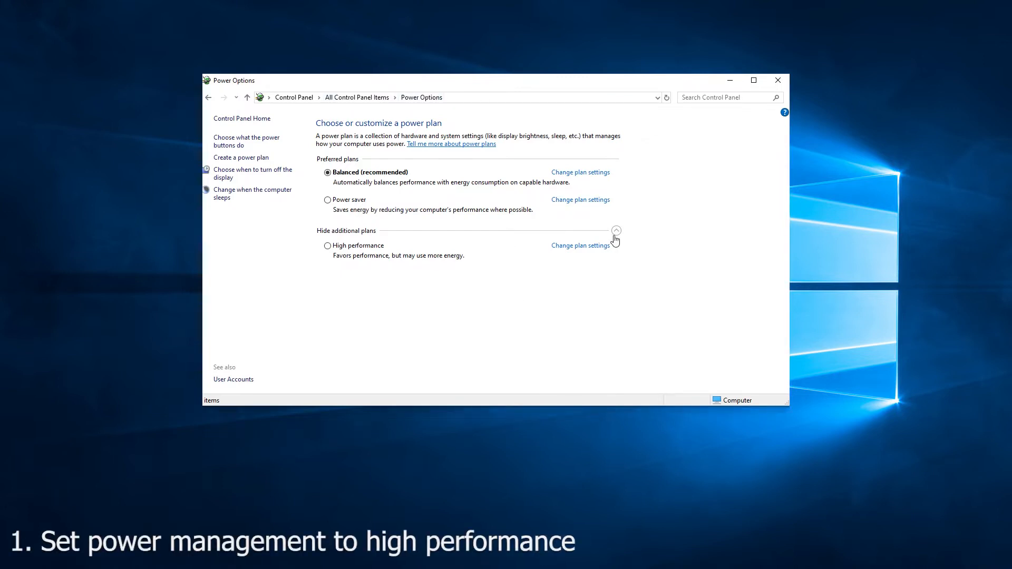
Reveal the additional power plans and enter the High performance plan's display and sleep settings.
{"action": "left_click", "coordinate": [615, 230]}
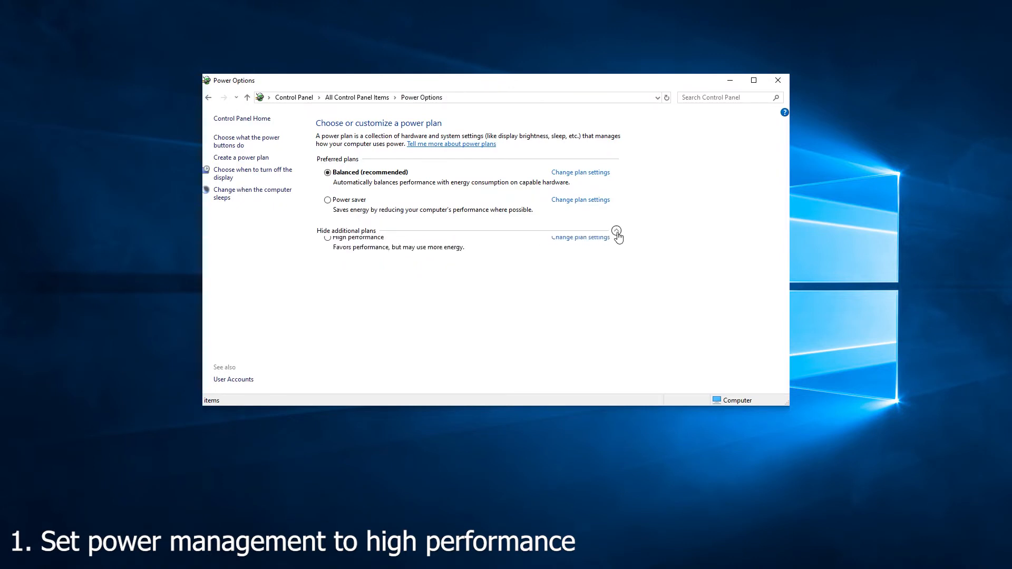
{"action": "left_click", "coordinate": [616, 232]}
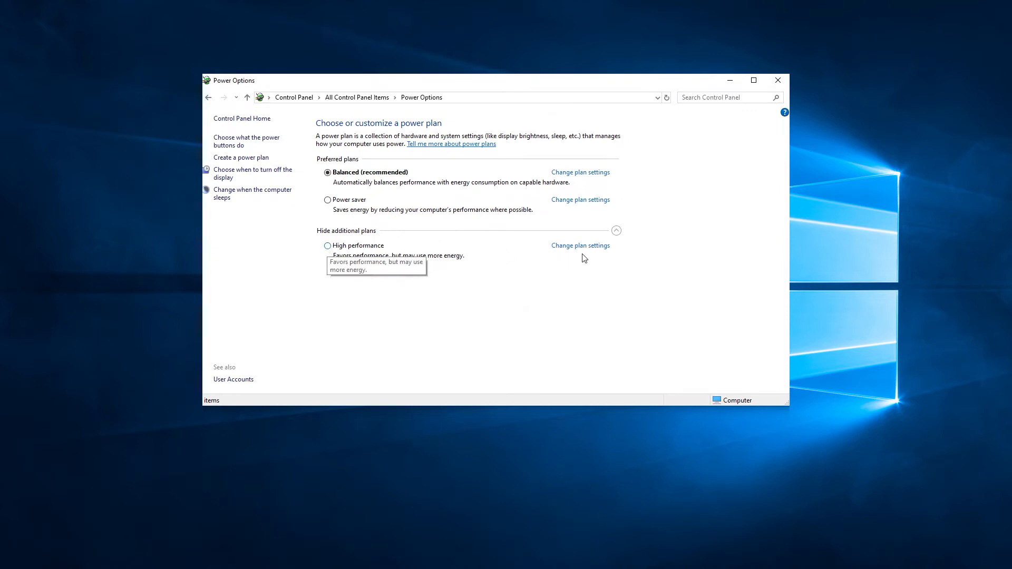
{"action": "left_click", "coordinate": [579, 246]}
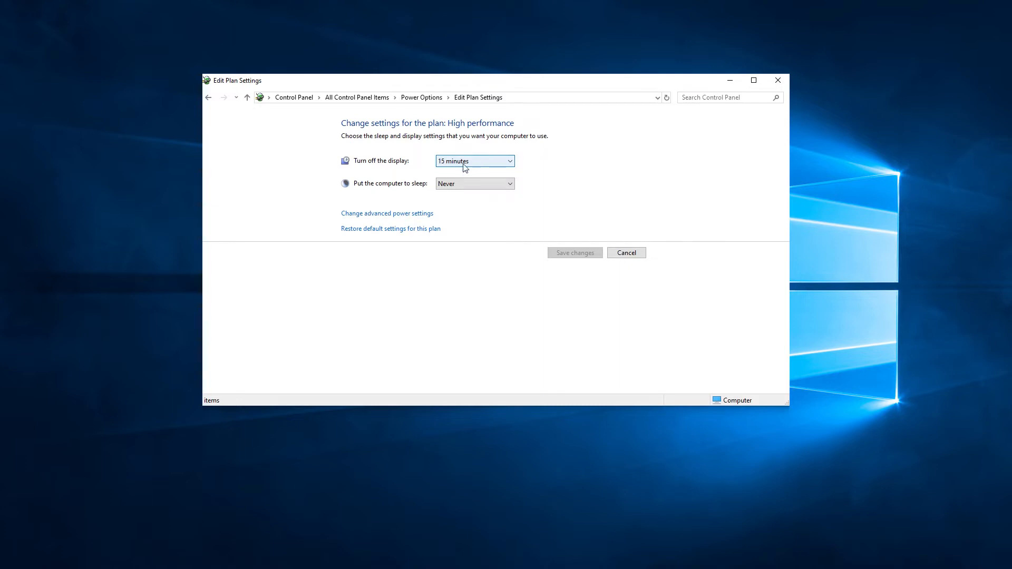
{"action": "mouse_move", "coordinate": [367, 169]}
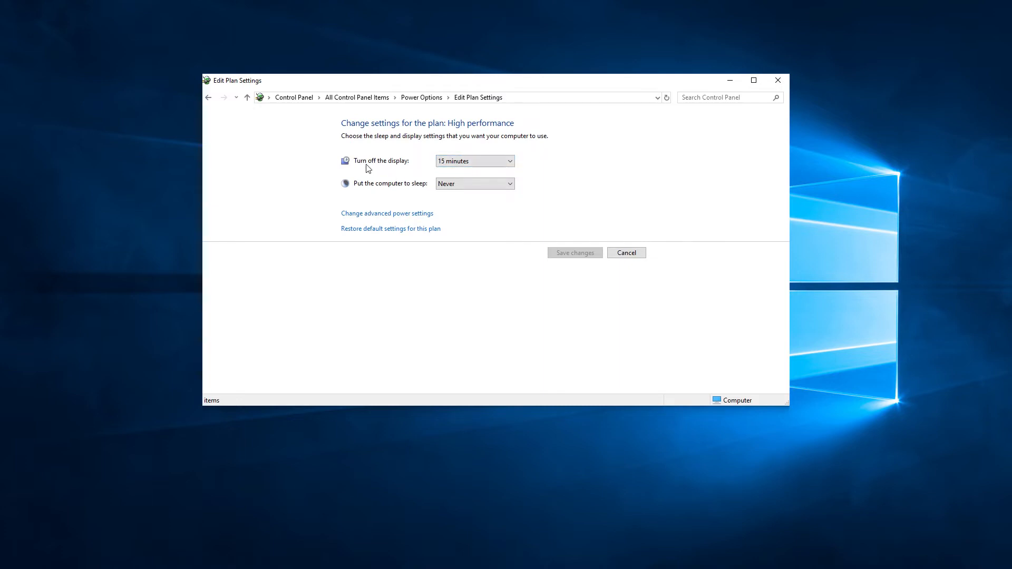
{"action": "left_click", "coordinate": [474, 183]}
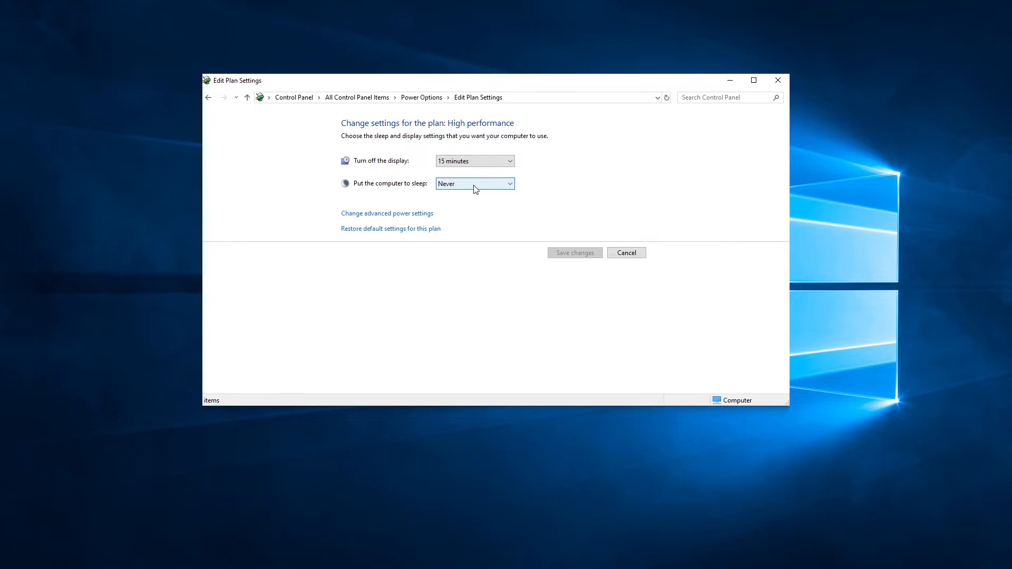
Bring up the advanced power settings for the High performance plan.
{"action": "left_click", "coordinate": [387, 213]}
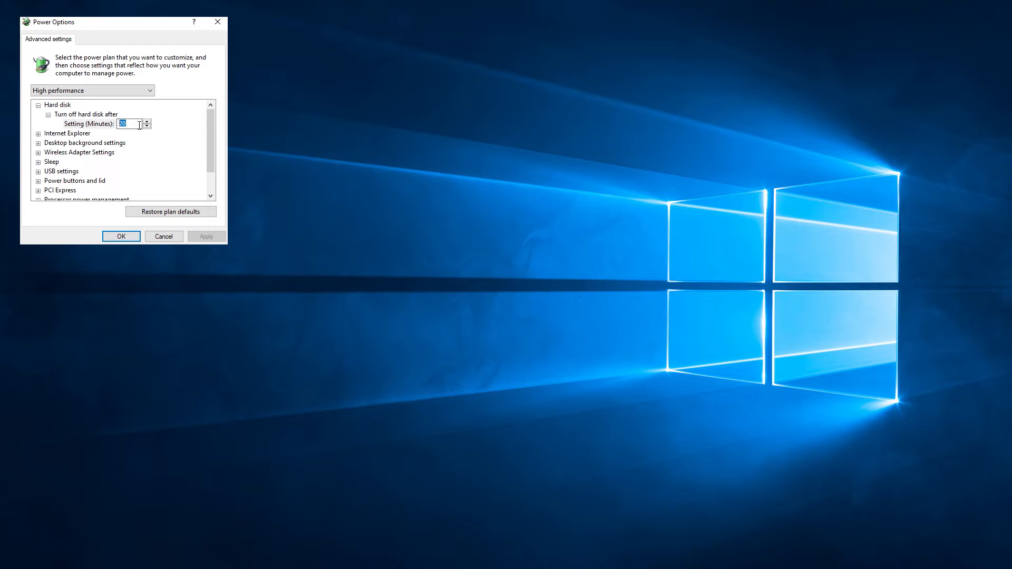
{"action": "mouse_move", "coordinate": [133, 124]}
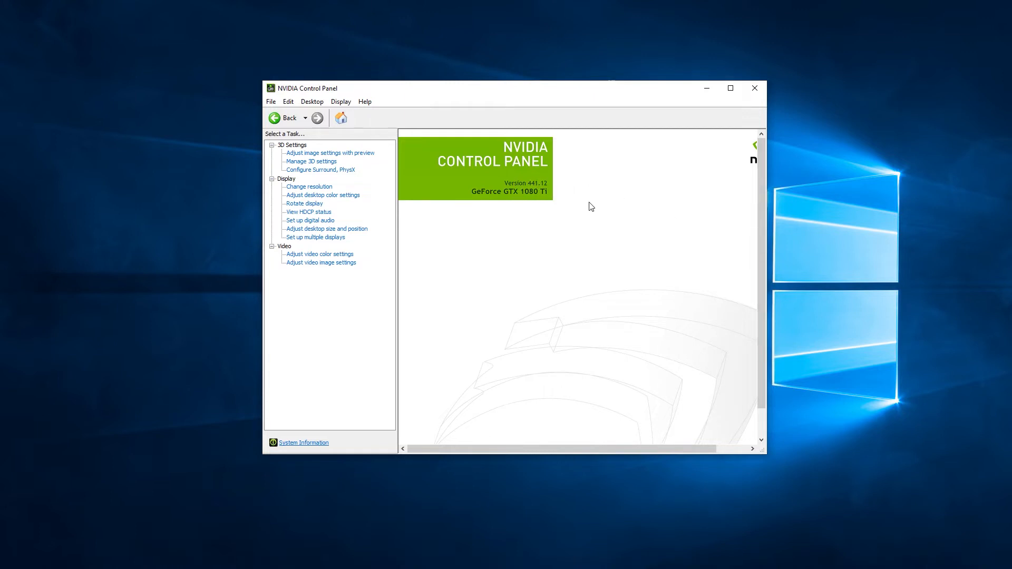
{"action": "mouse_move", "coordinate": [507, 188]}
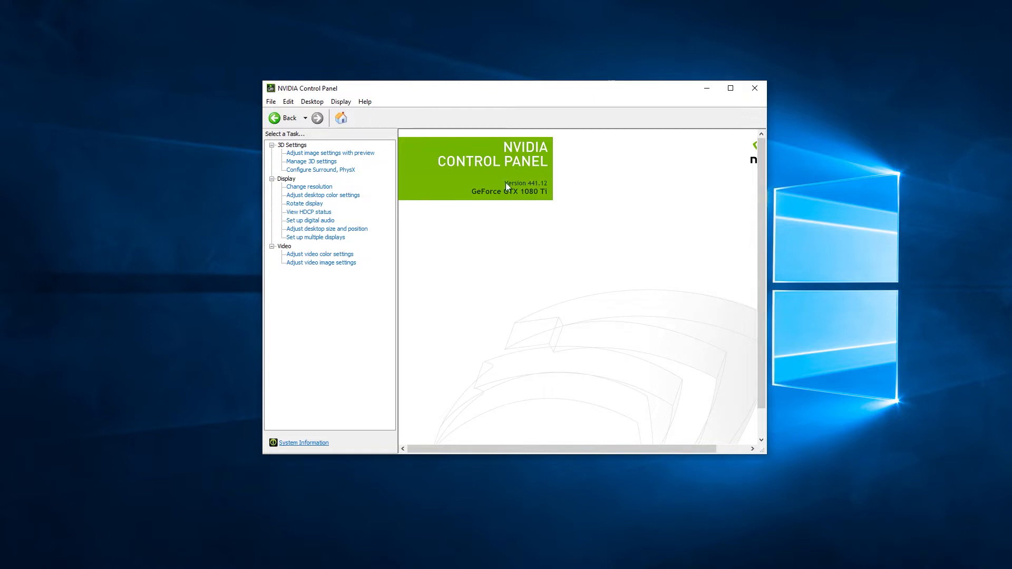
{"action": "mouse_move", "coordinate": [563, 191]}
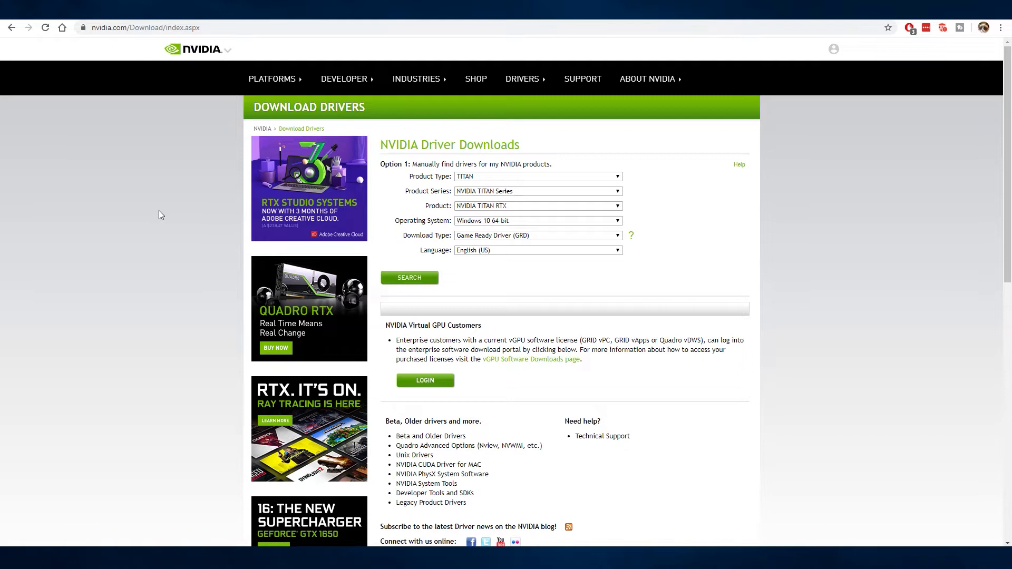
{"action": "mouse_move", "coordinate": [118, 39]}
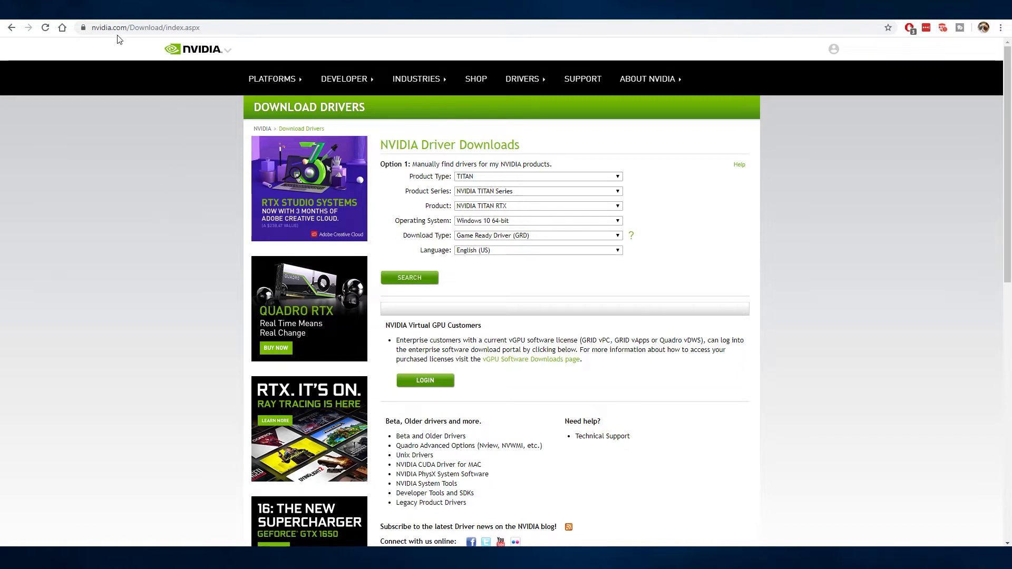
{"action": "mouse_move", "coordinate": [167, 33]}
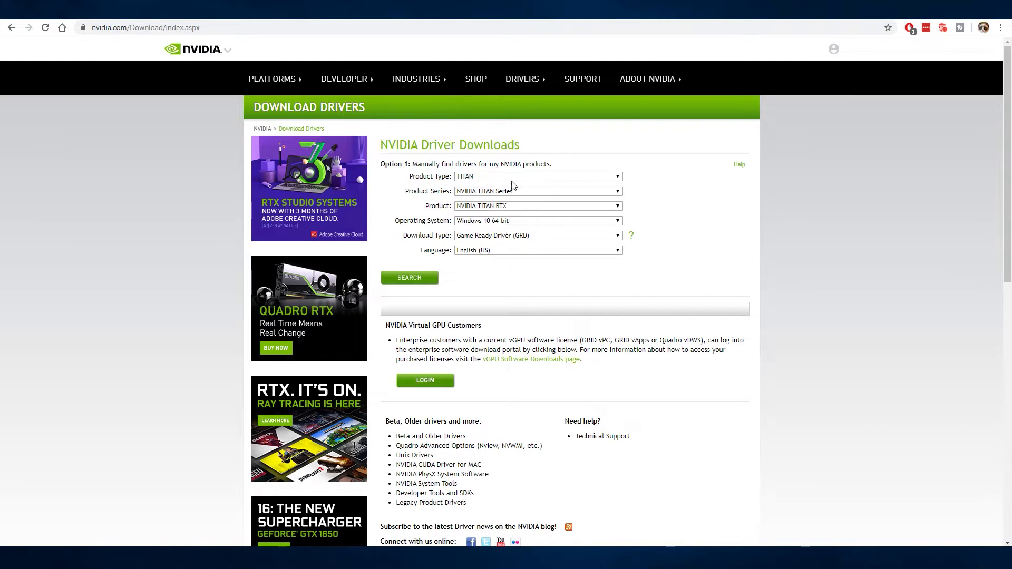
{"action": "mouse_move", "coordinate": [503, 233]}
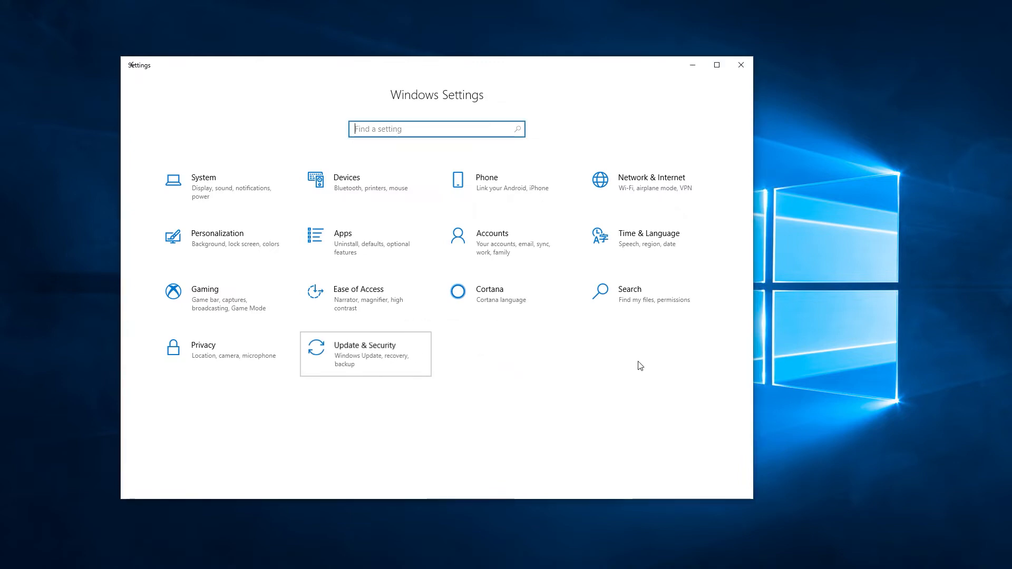
Go to Update & Security, showing the Windows Update page with pending downloads.
{"action": "left_click", "coordinate": [363, 354]}
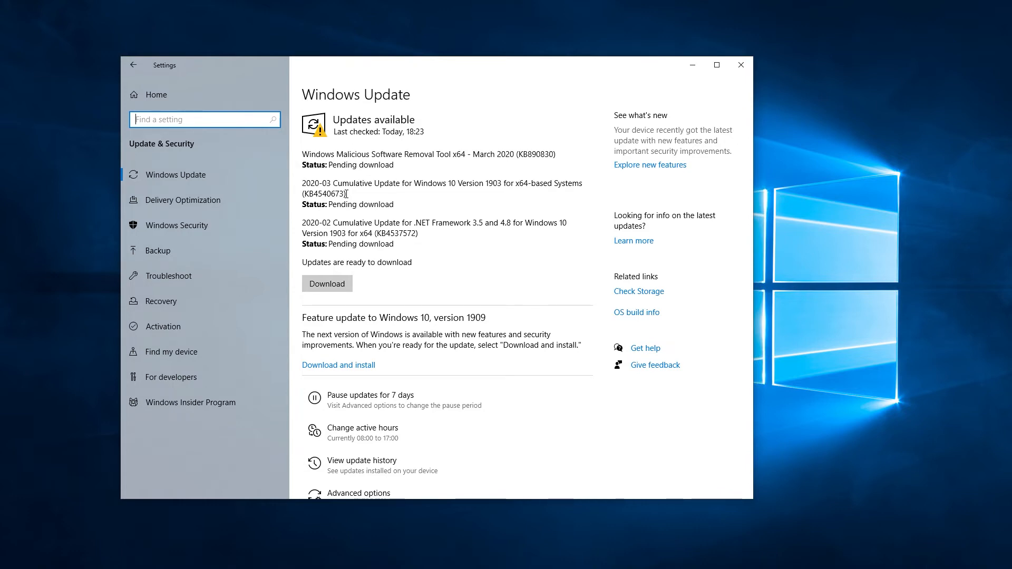
{"action": "scroll", "scroll_direction": "down", "scroll_amount": 3}
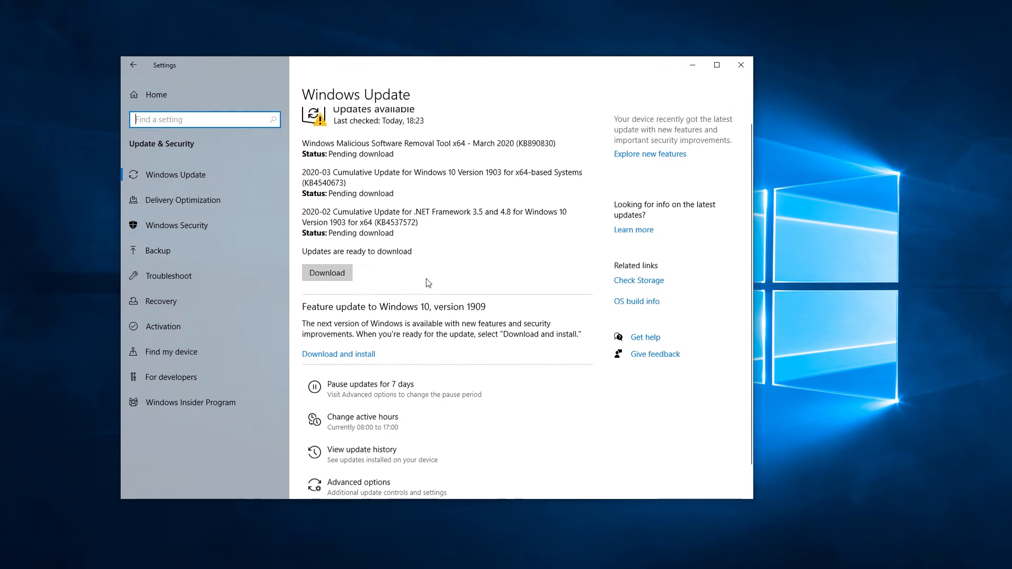
{"action": "scroll", "scroll_direction": "down", "scroll_amount": 3}
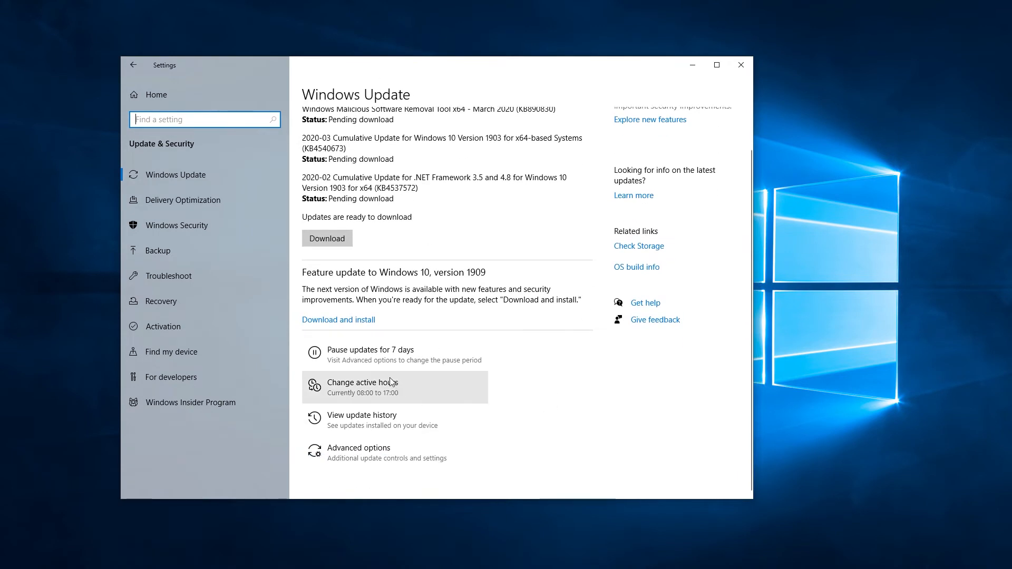
{"action": "left_click", "coordinate": [363, 386]}
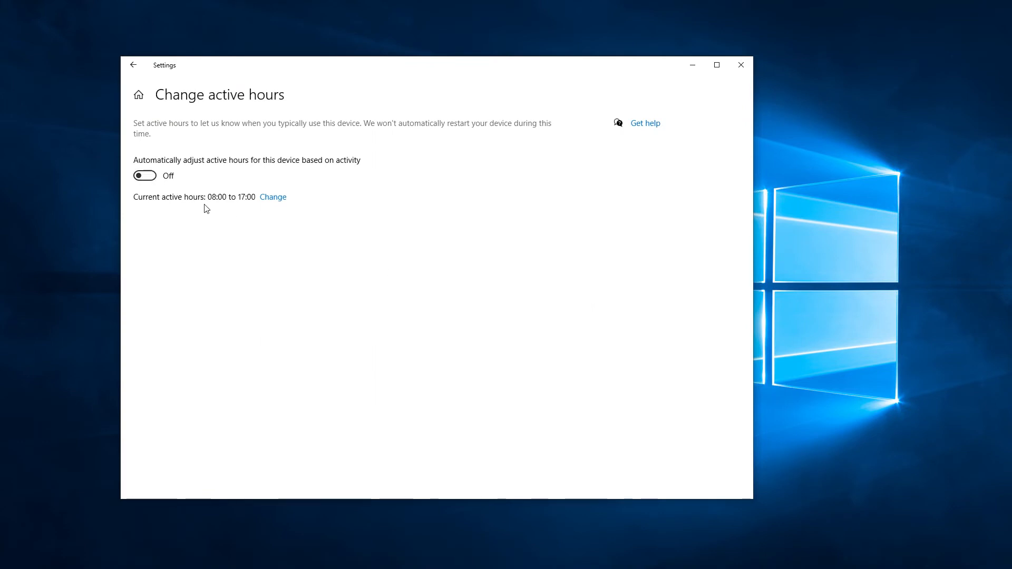
{"action": "mouse_move", "coordinate": [199, 177]}
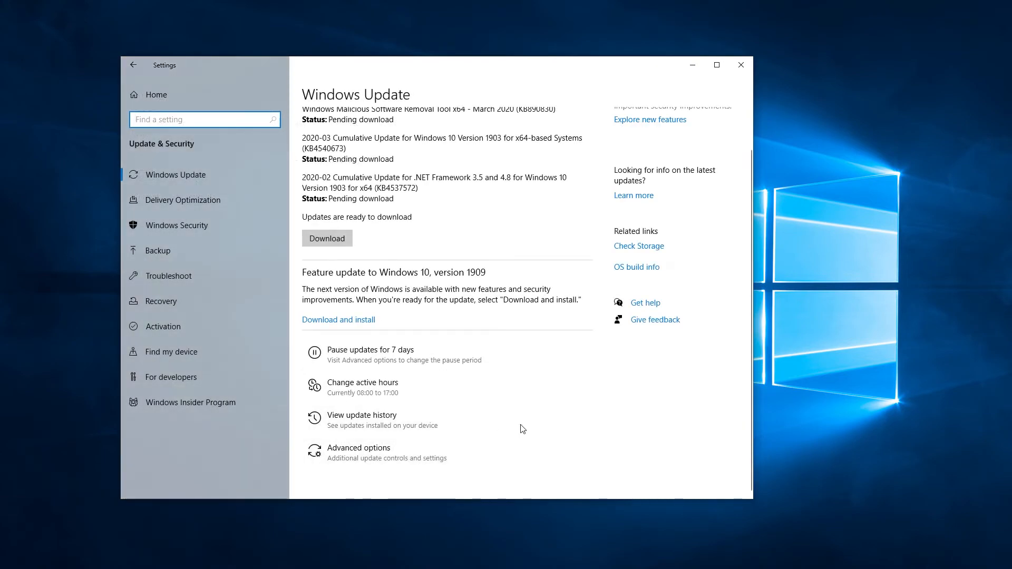
{"action": "left_click", "coordinate": [359, 447]}
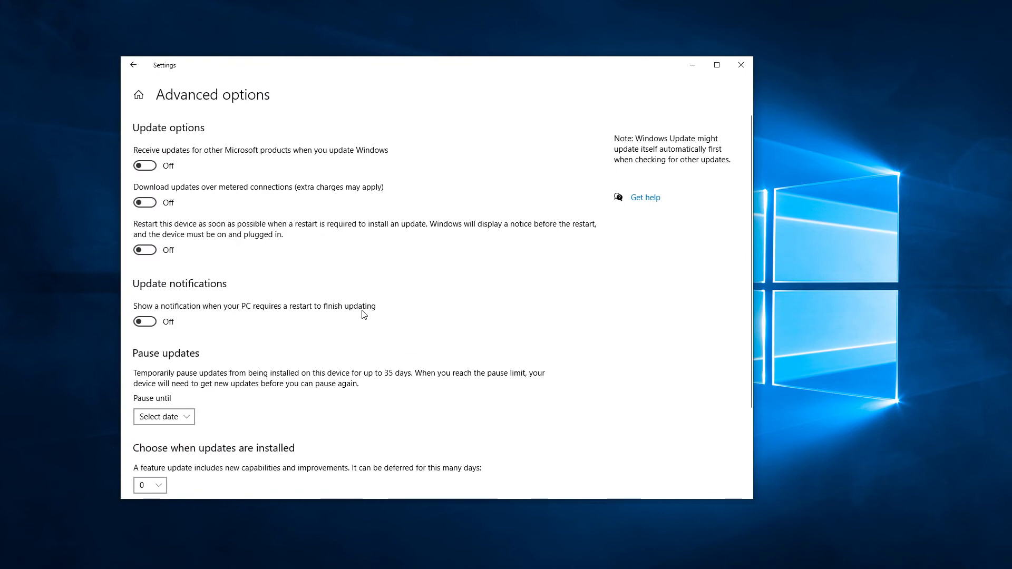
Go to Delivery Optimization, where downloads from other PCs are Off.
{"action": "left_click", "coordinate": [134, 64]}
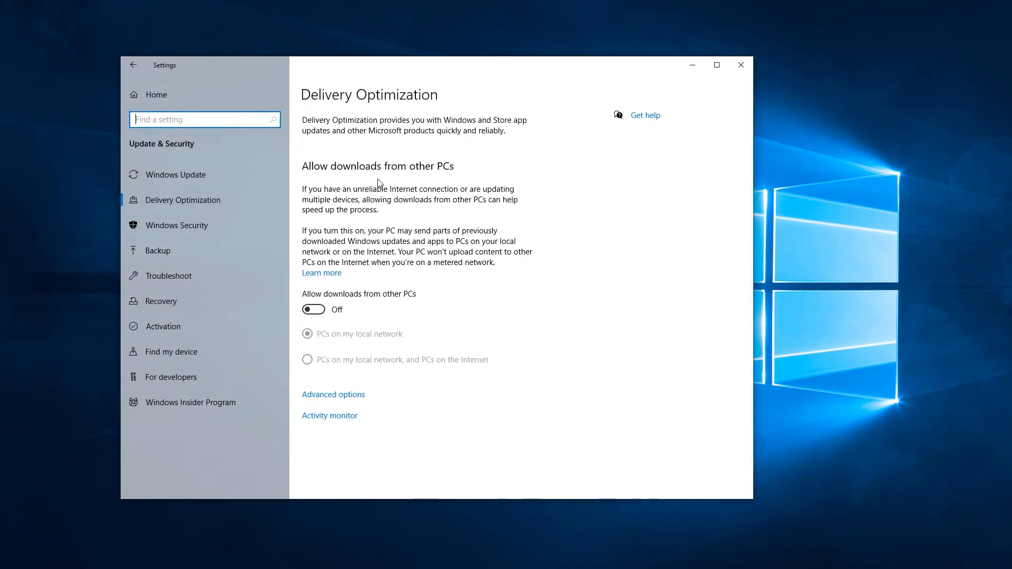
{"action": "mouse_move", "coordinate": [407, 194]}
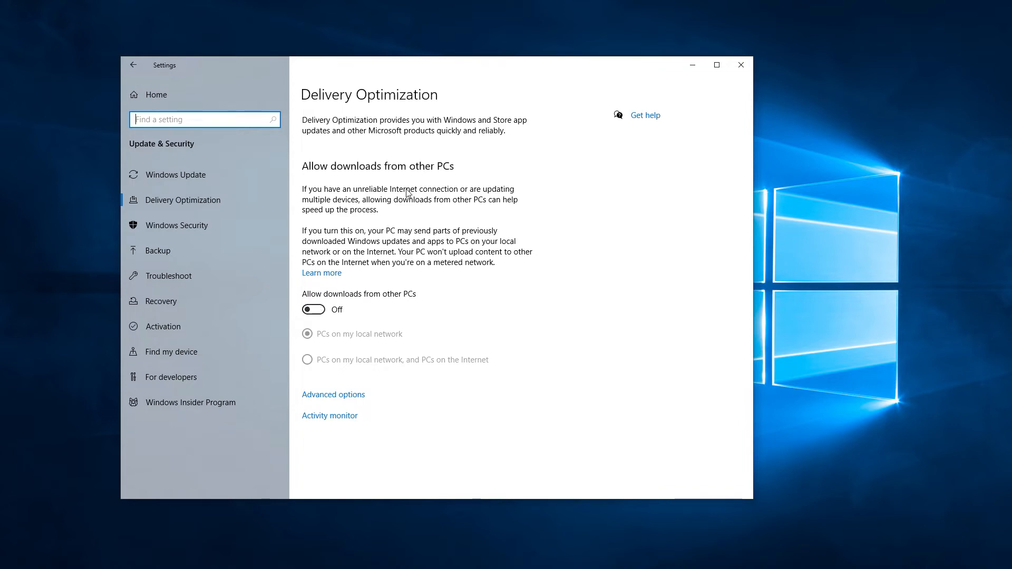
{"action": "mouse_move", "coordinate": [314, 309]}
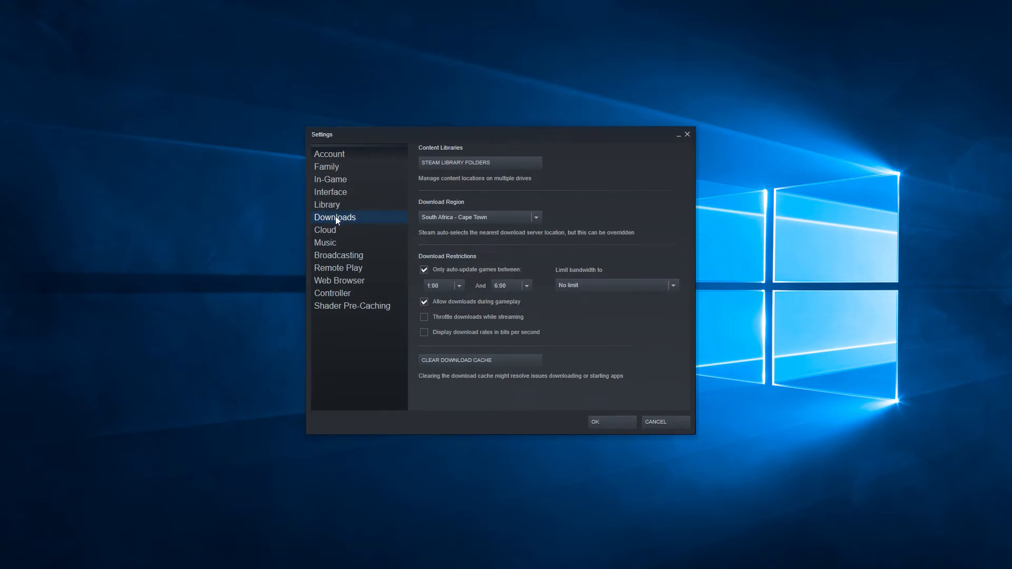
{"action": "mouse_move", "coordinate": [497, 260]}
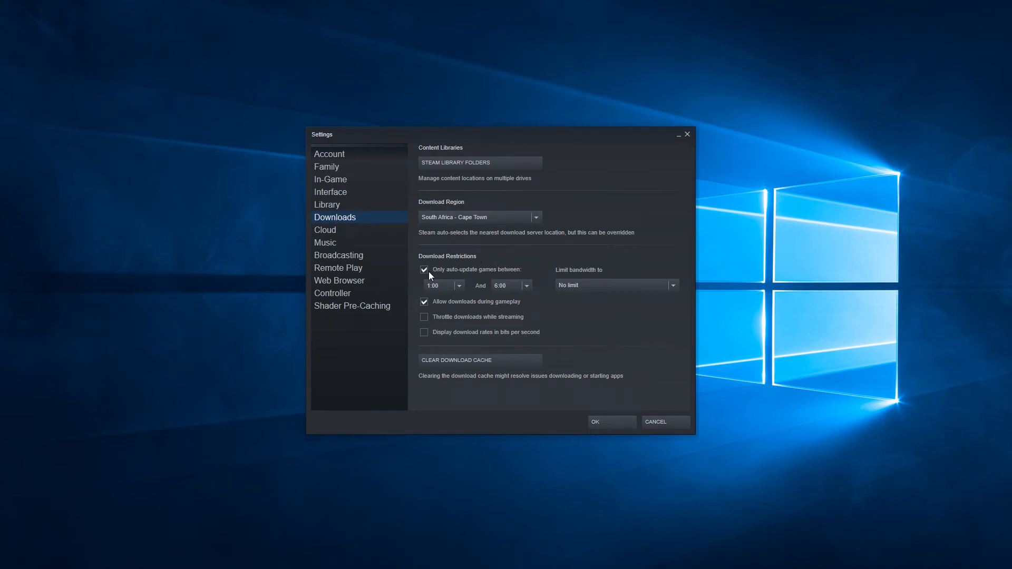
{"action": "mouse_move", "coordinate": [441, 280]}
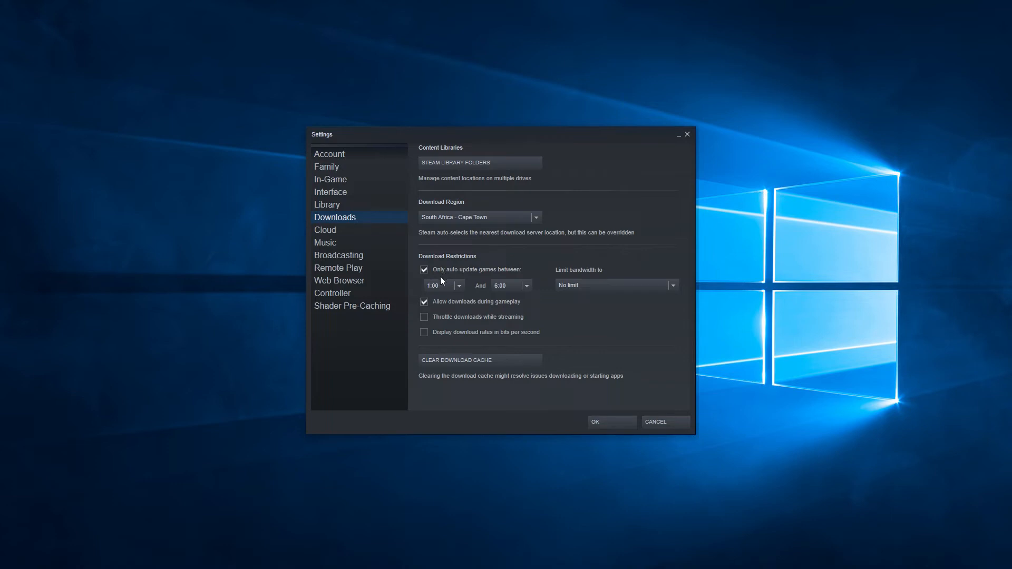
{"action": "mouse_move", "coordinate": [493, 275]}
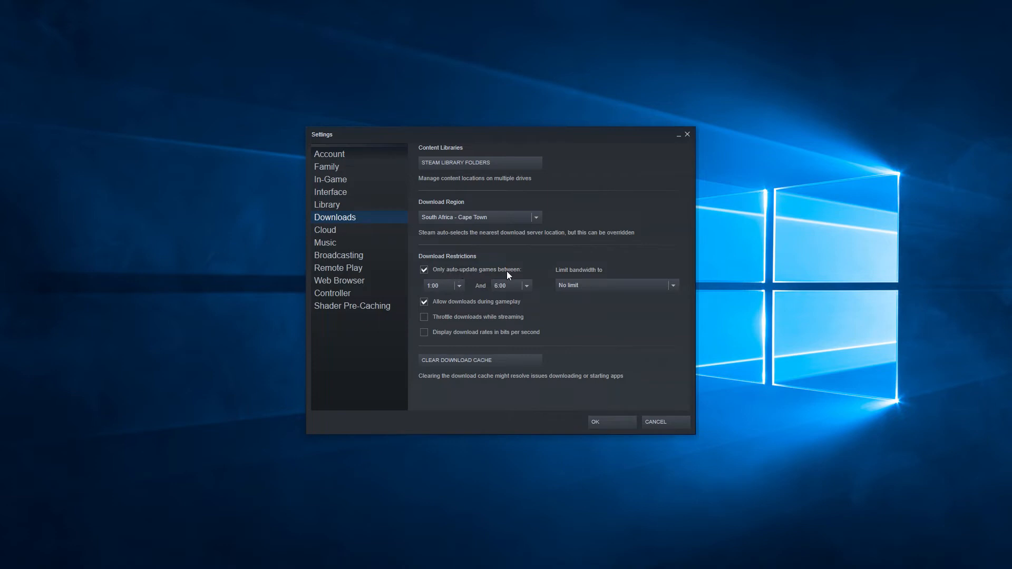
{"action": "mouse_move", "coordinate": [462, 289]}
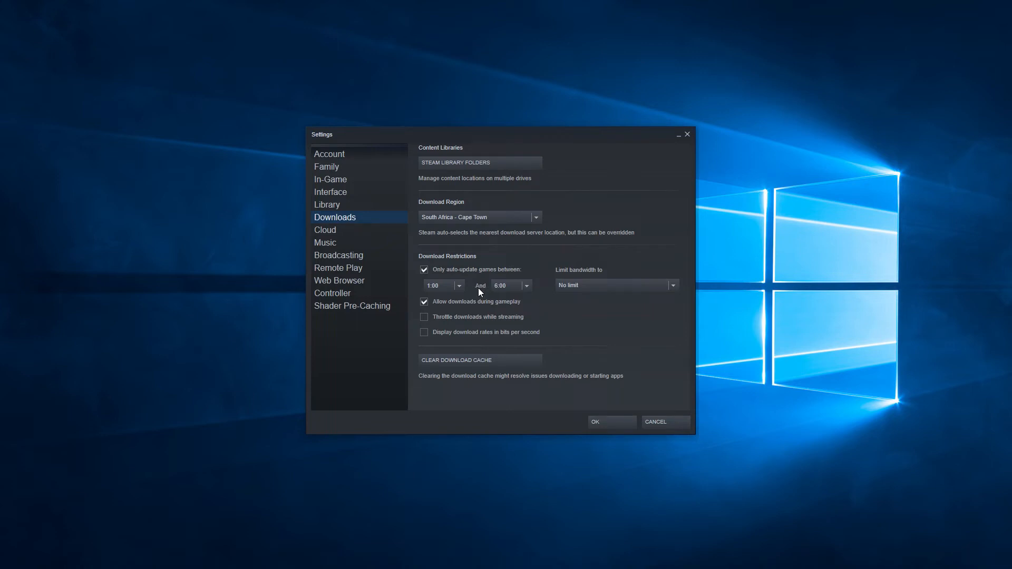
{"action": "mouse_move", "coordinate": [470, 292]}
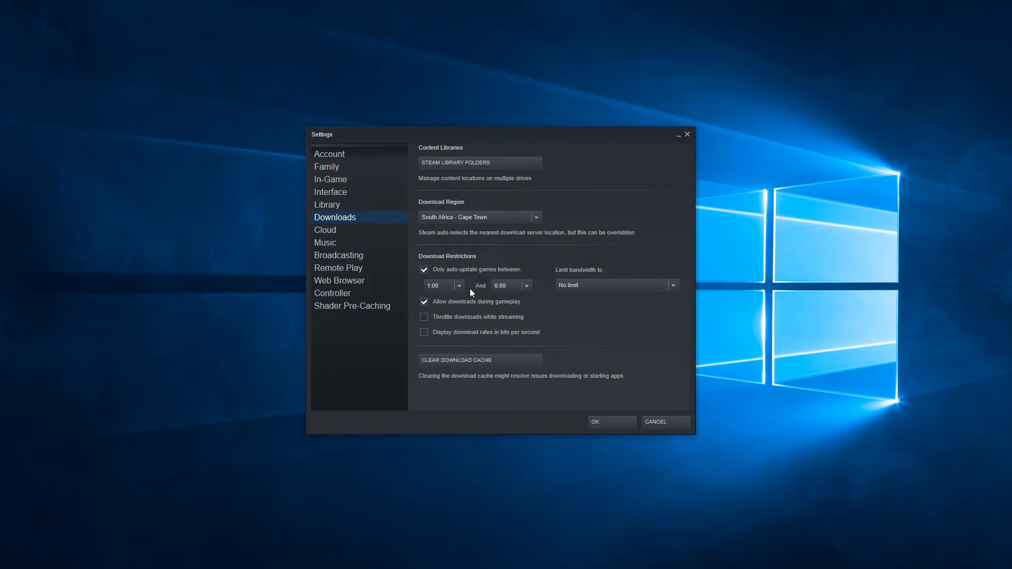
{"action": "mouse_move", "coordinate": [507, 320]}
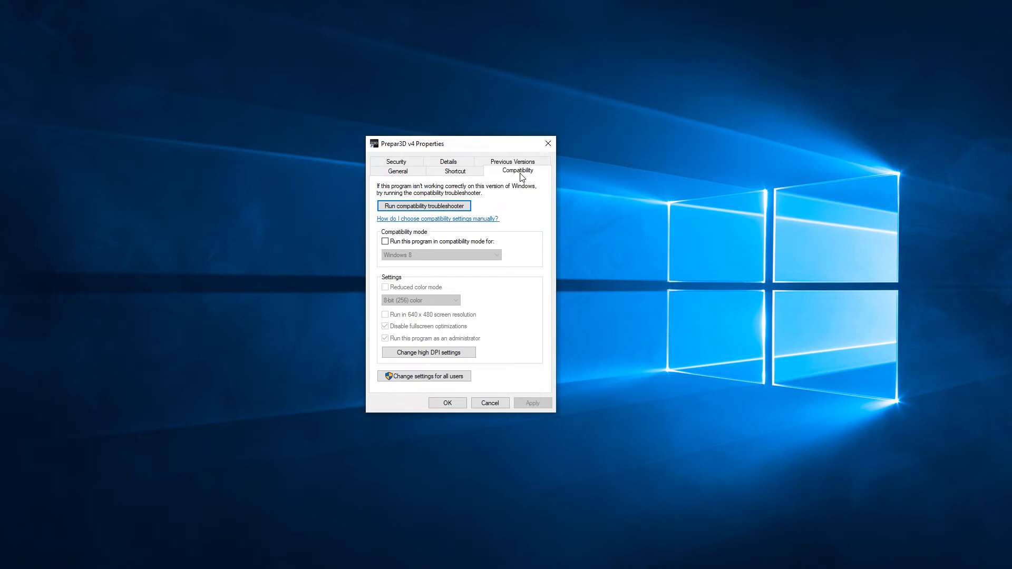
Show Prepar3D v4's Compatibility options and the settings for all users.
{"action": "left_click", "coordinate": [423, 375]}
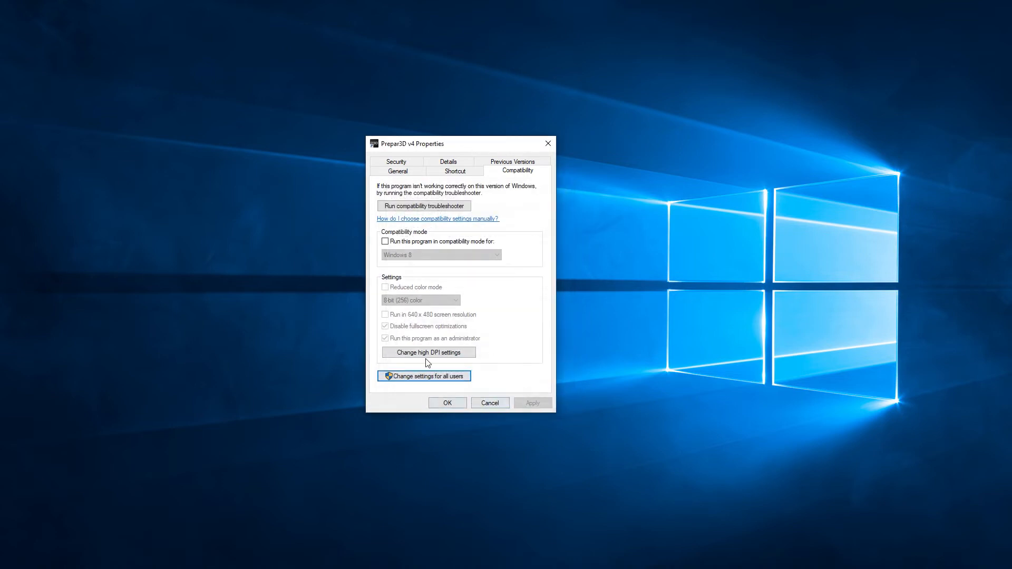
{"action": "left_click", "coordinate": [424, 376]}
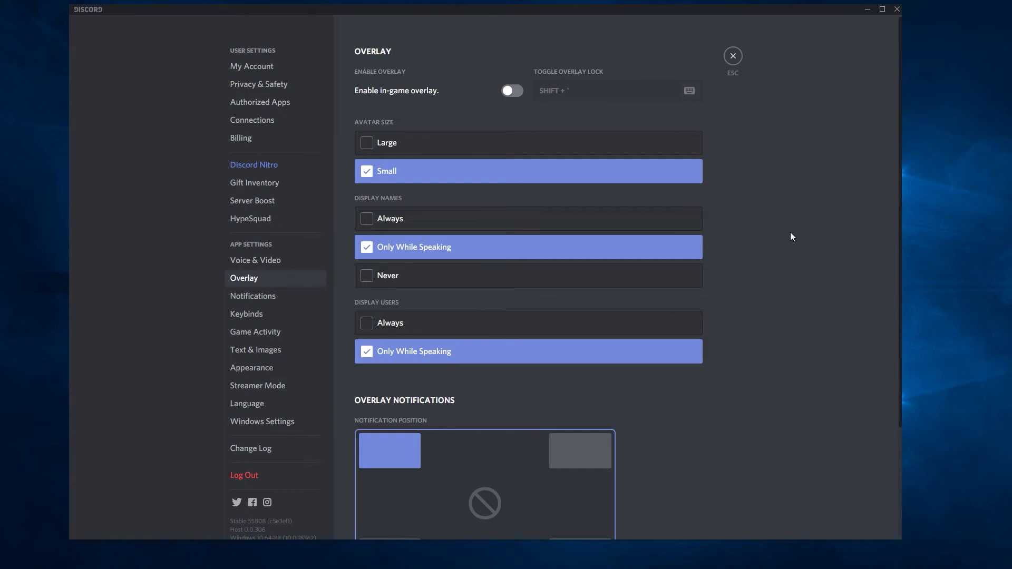
{"action": "mouse_move", "coordinate": [765, 242]}
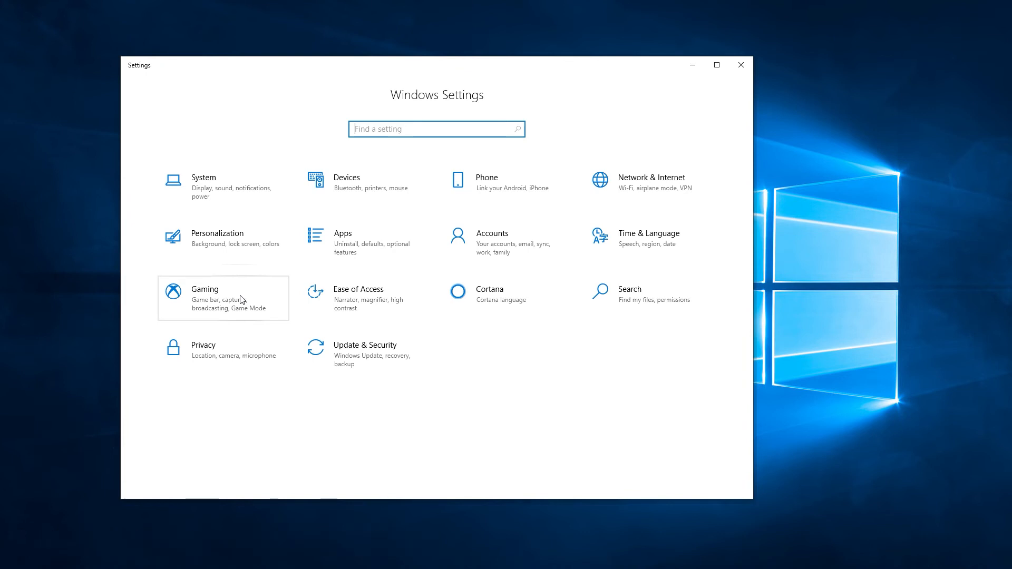
{"action": "mouse_move", "coordinate": [261, 328]}
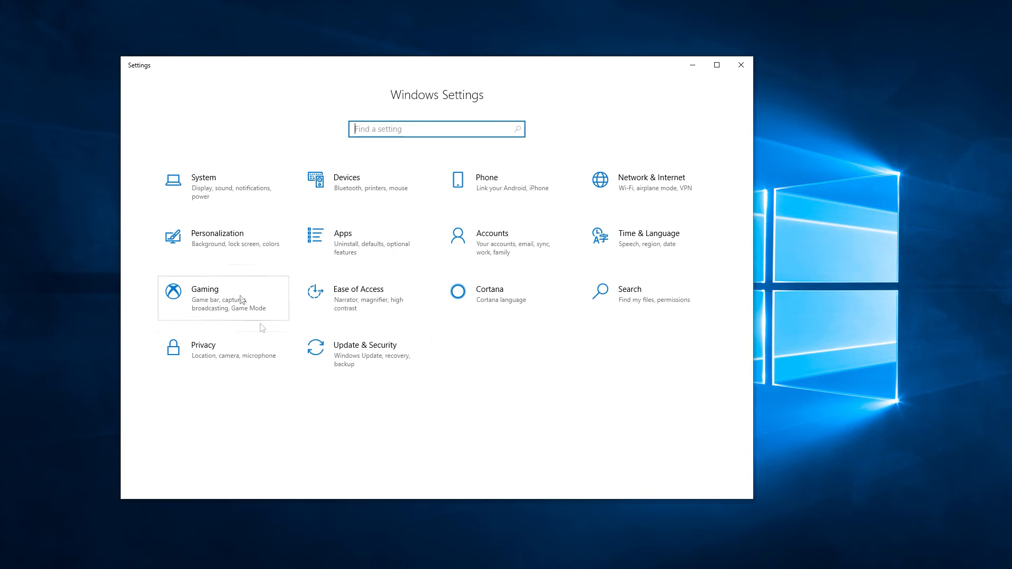
Go to Gaming settings and show the Game bar page with recording switched Off.
{"action": "left_click", "coordinate": [205, 298]}
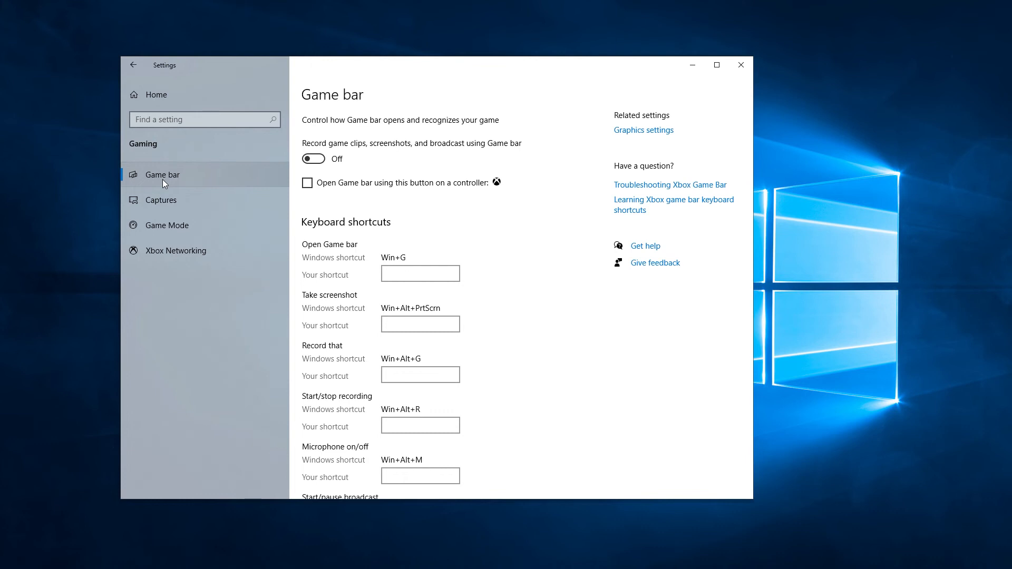
{"action": "left_click", "coordinate": [168, 225]}
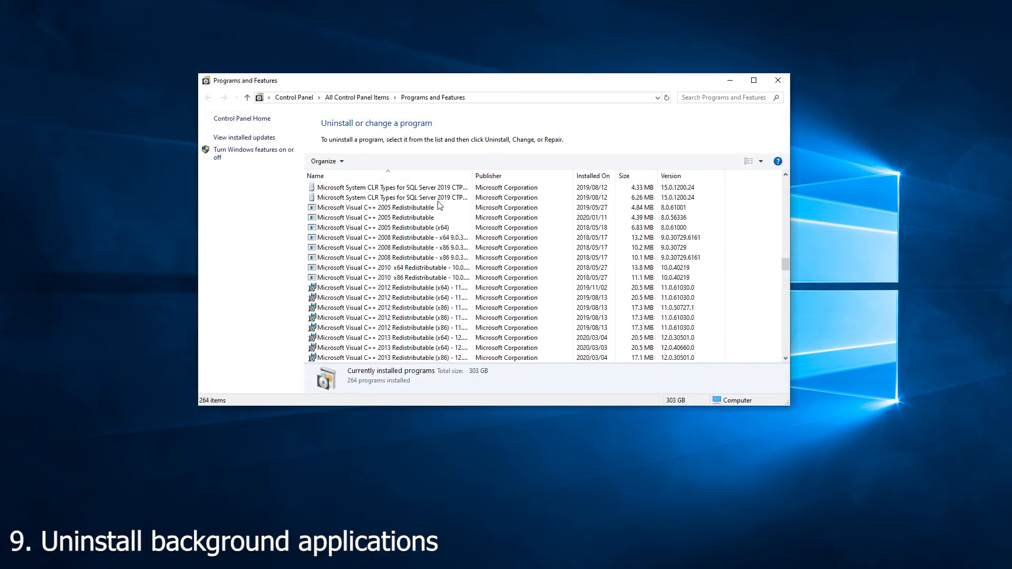
Scroll through the installed programs list in Programs and Features.
{"action": "scroll", "scroll_direction": "down", "scroll_amount": 3}
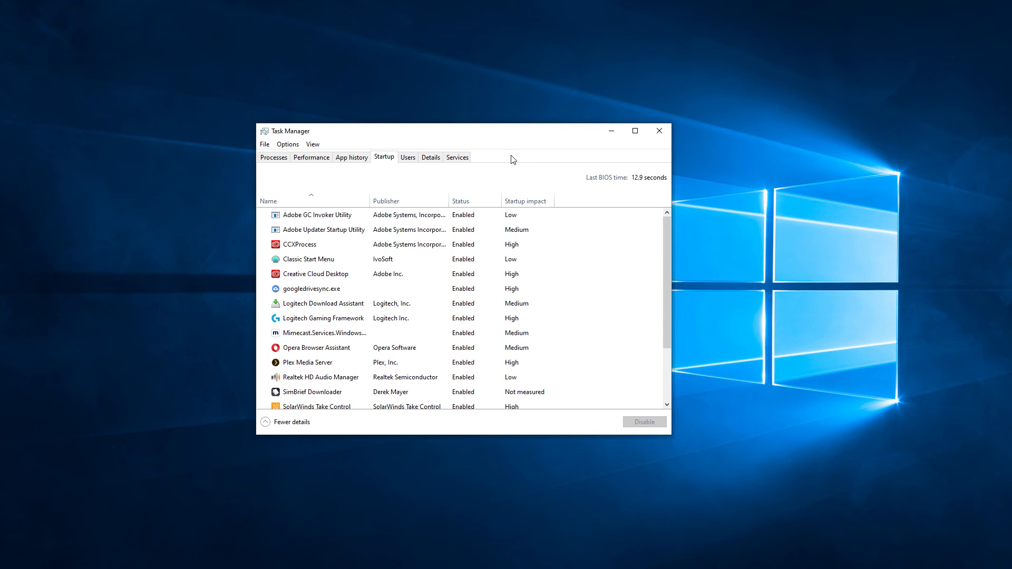
{"action": "mouse_move", "coordinate": [520, 170]}
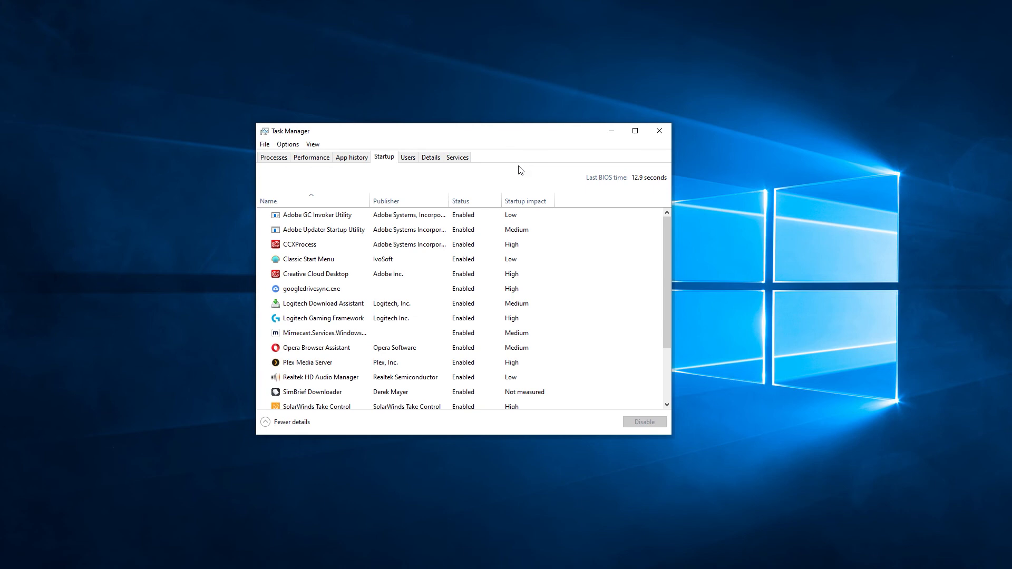